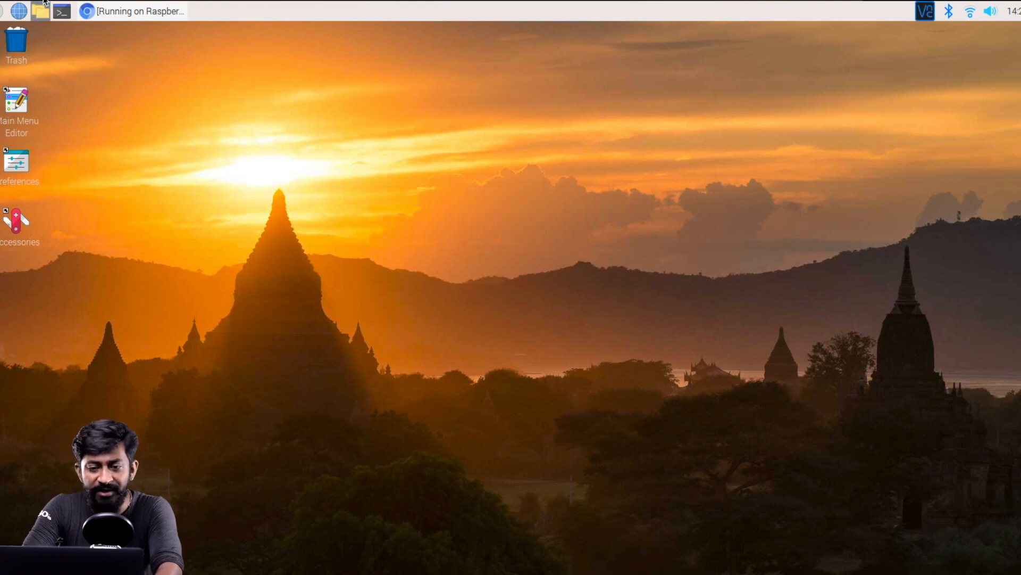
Step: Run the copied Node-RED bash install command in LXTerminal and confirm with y
{"action": "left_click", "coordinate": [61, 13]}
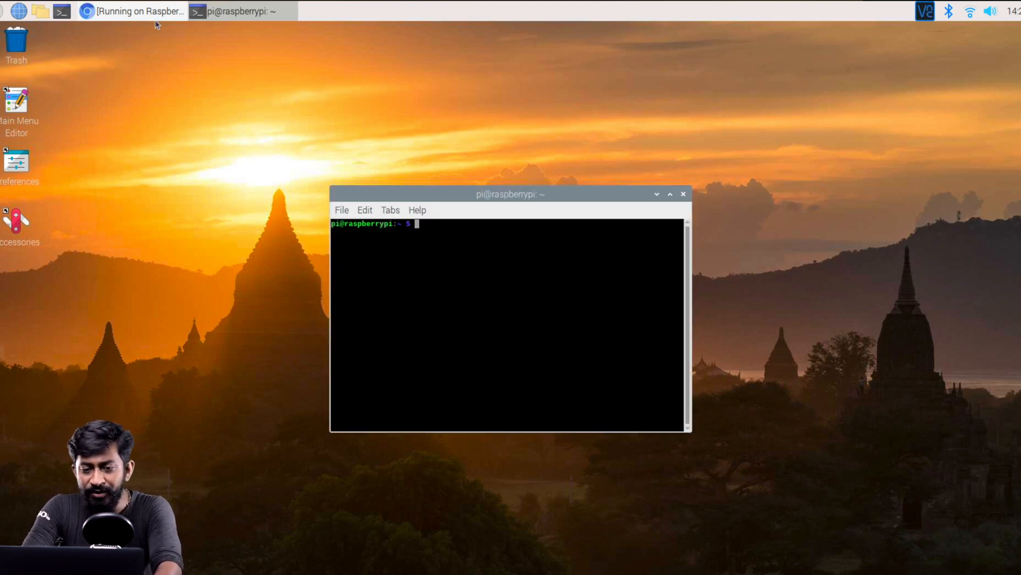
{"action": "left_click", "coordinate": [136, 12]}
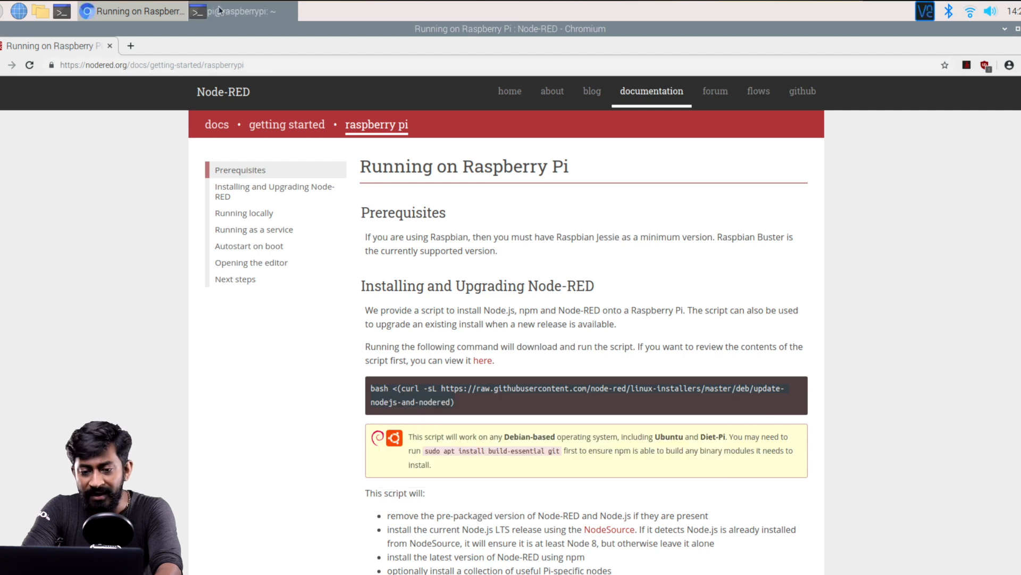
{"action": "left_click", "coordinate": [238, 12]}
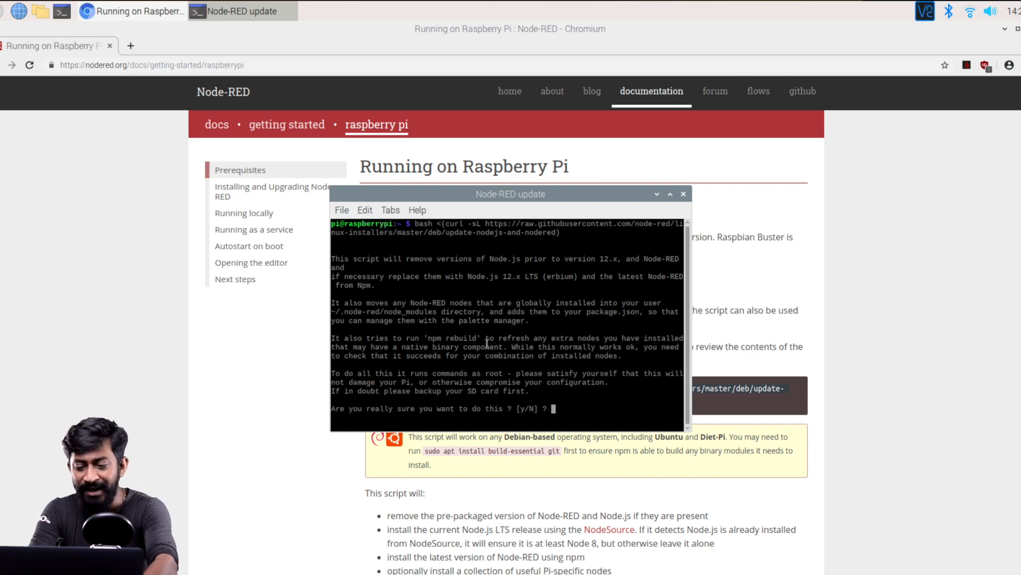
{"action": "type", "text": "y"}
{"action": "type", "text": "node-"}
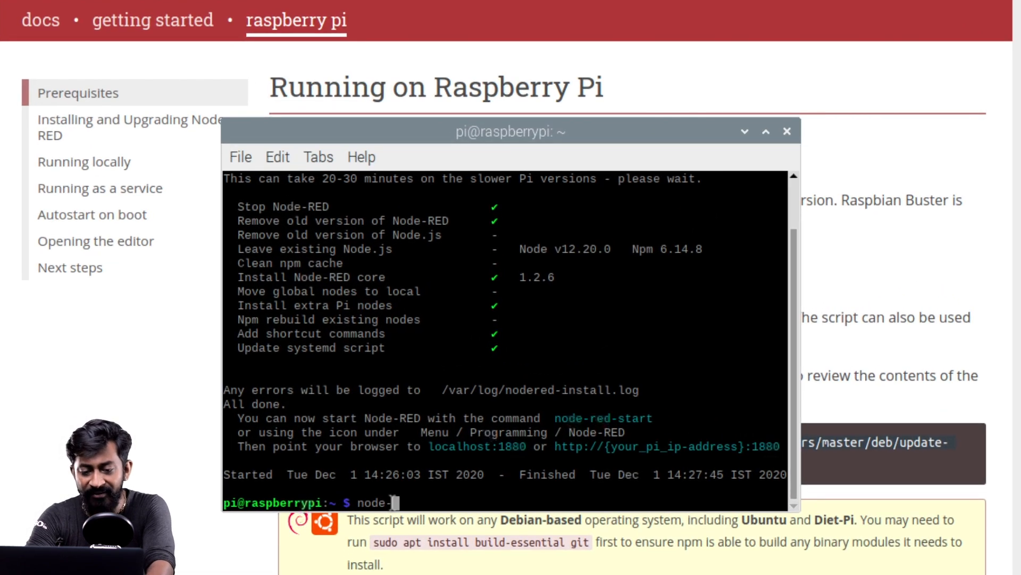
{"action": "type", "text": "red-star"}
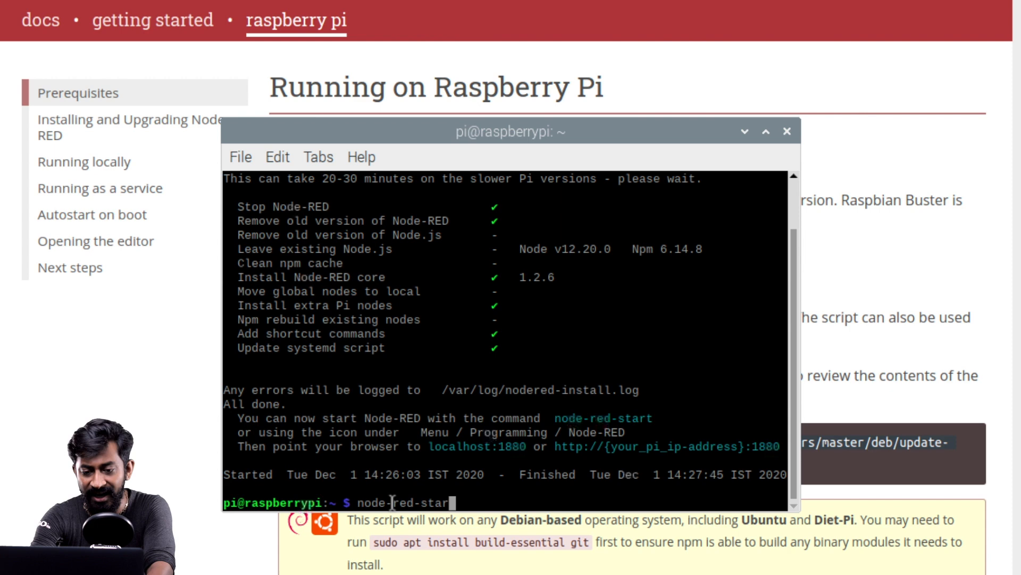
{"action": "key", "text": "Enter"}
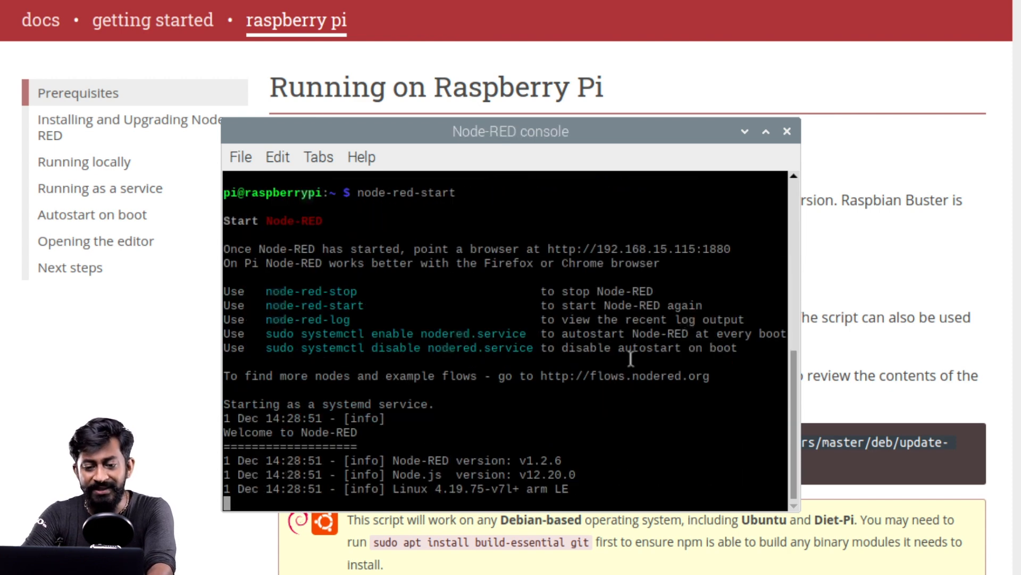
{"action": "scroll", "scroll_direction": "down", "scroll_amount": 3}
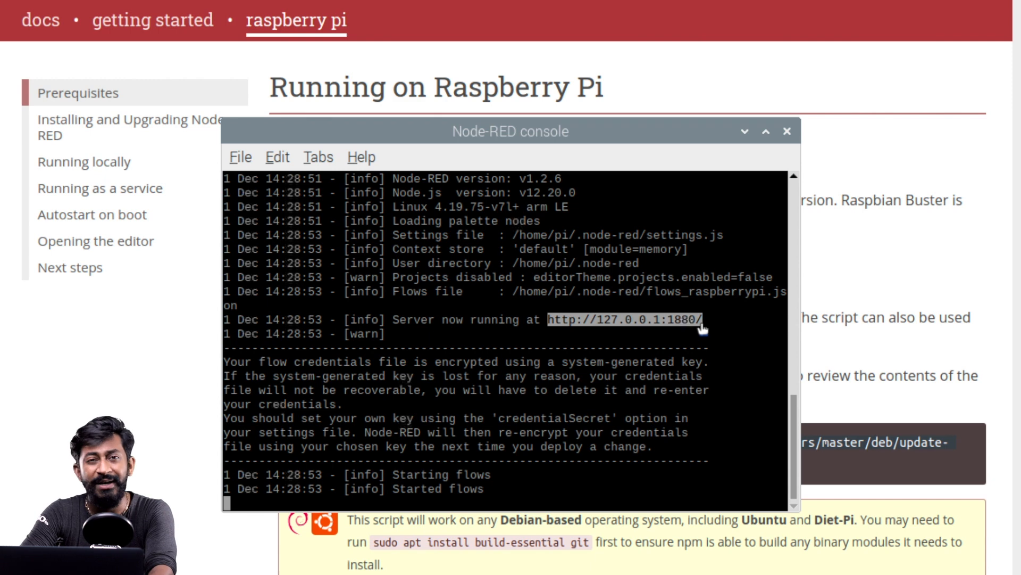
{"action": "key", "text": "ctrl+c"}
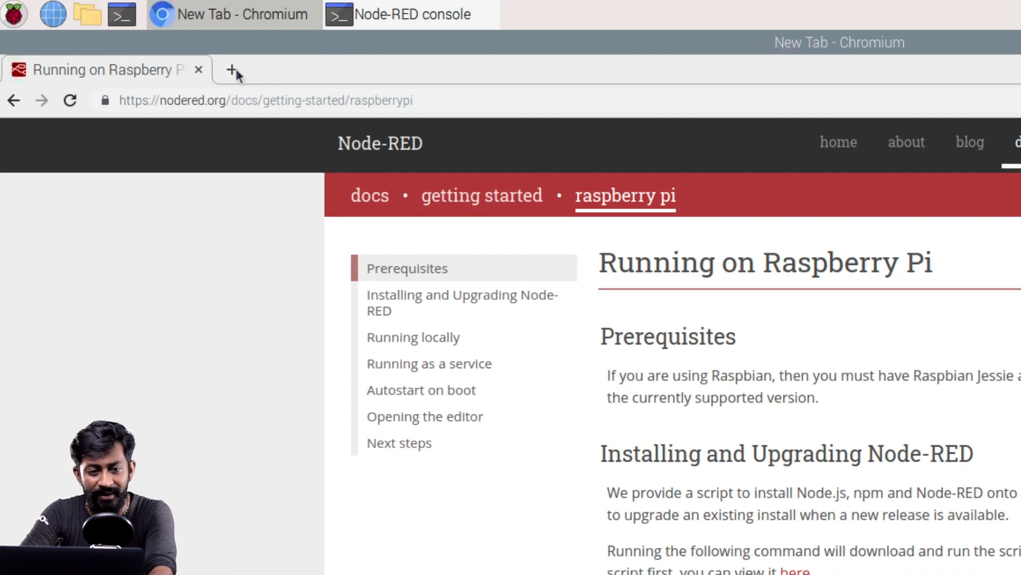
Step: Open a new Chromium tab beside the Running on Raspberry Pi docs page
{"action": "left_click", "coordinate": [228, 71]}
{"action": "type", "text": "if"}
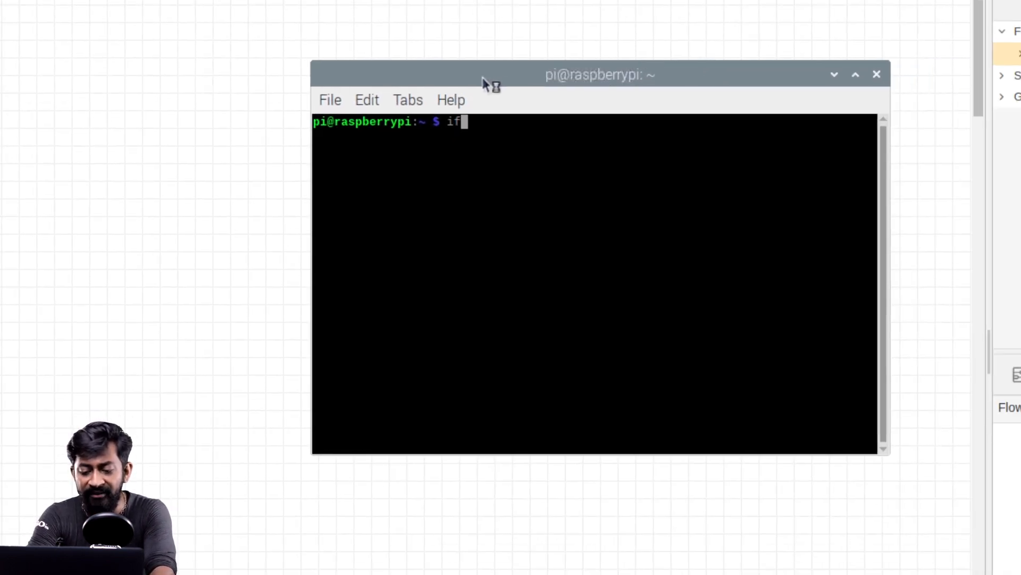
Step: Run ifconfig and select the wlan0 address 192.168.15.115
{"action": "type", "text": "conf"}
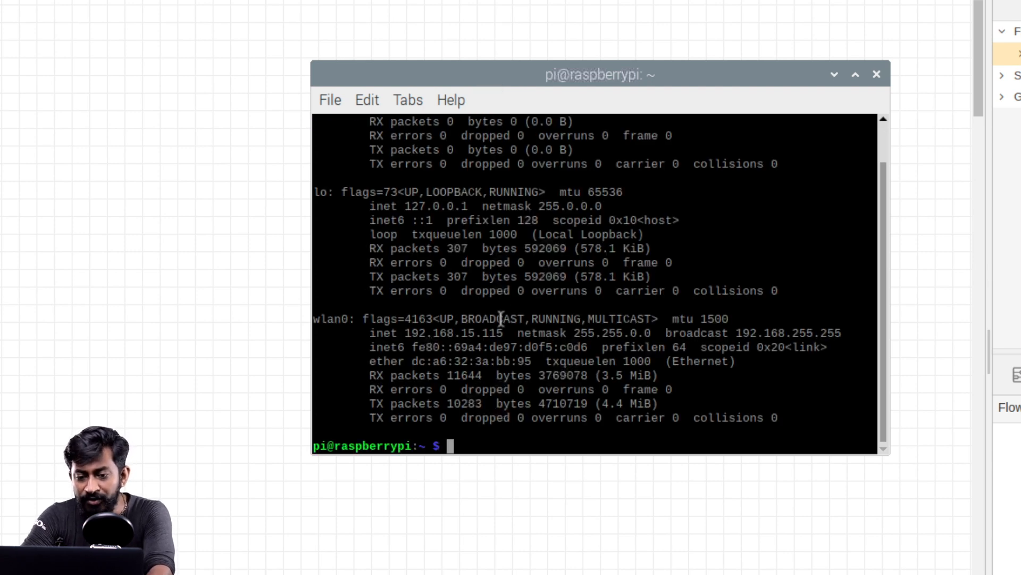
{"action": "double_click", "coordinate": [450, 333]}
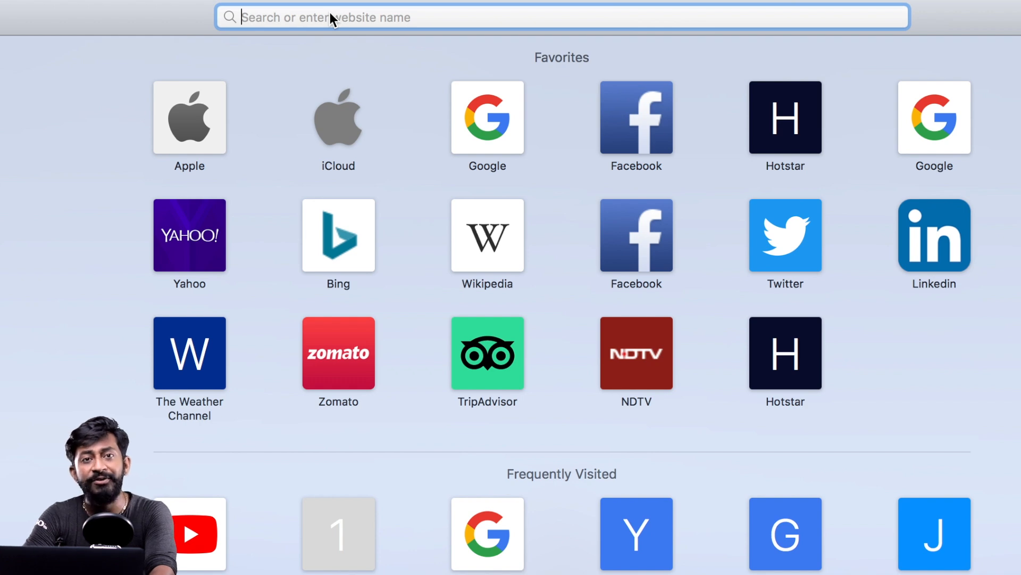
Step: Enter 192.168.15.115 in Safari's address bar to reach the Node-RED editor
{"action": "type", "text": "192.168.15.115"}
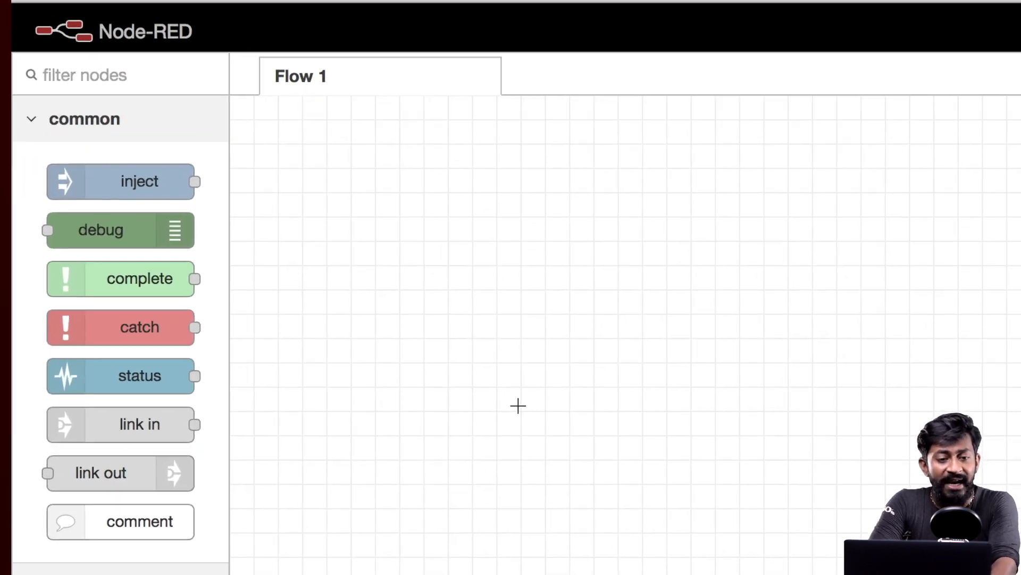
Step: Drag link out and status nodes onto Flow 1 and show the debug panel
{"action": "scroll", "scroll_direction": "down", "scroll_amount": 3}
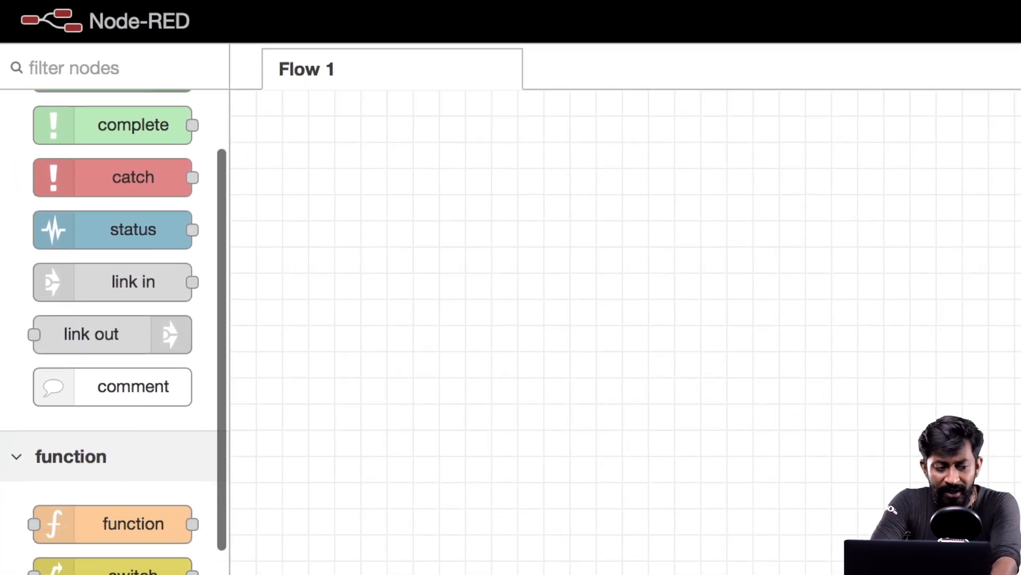
{"action": "scroll", "scroll_direction": "down", "scroll_amount": 3}
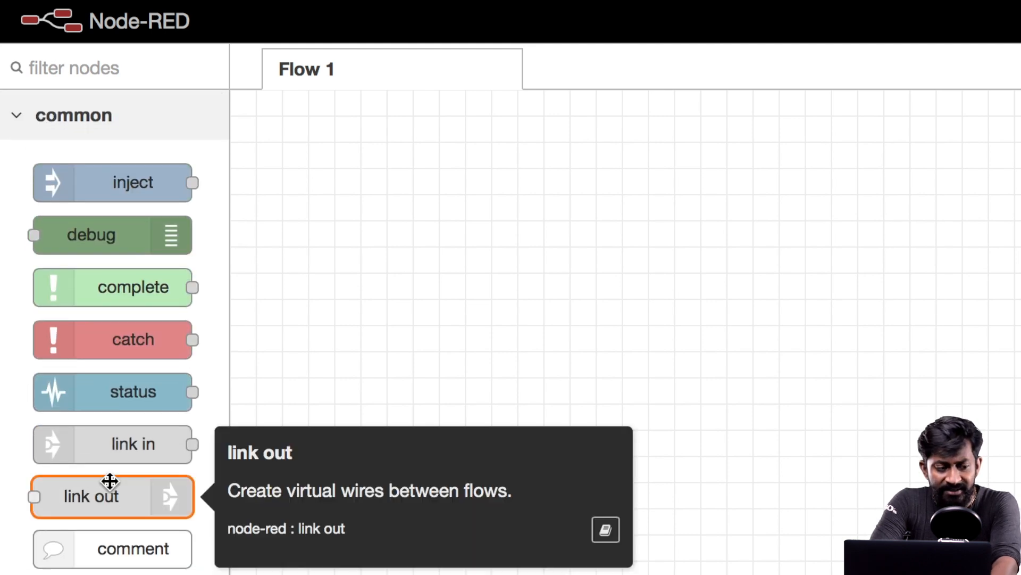
{"action": "left_click_drag", "start_coordinate": [111, 496], "coordinate": [644, 497]}
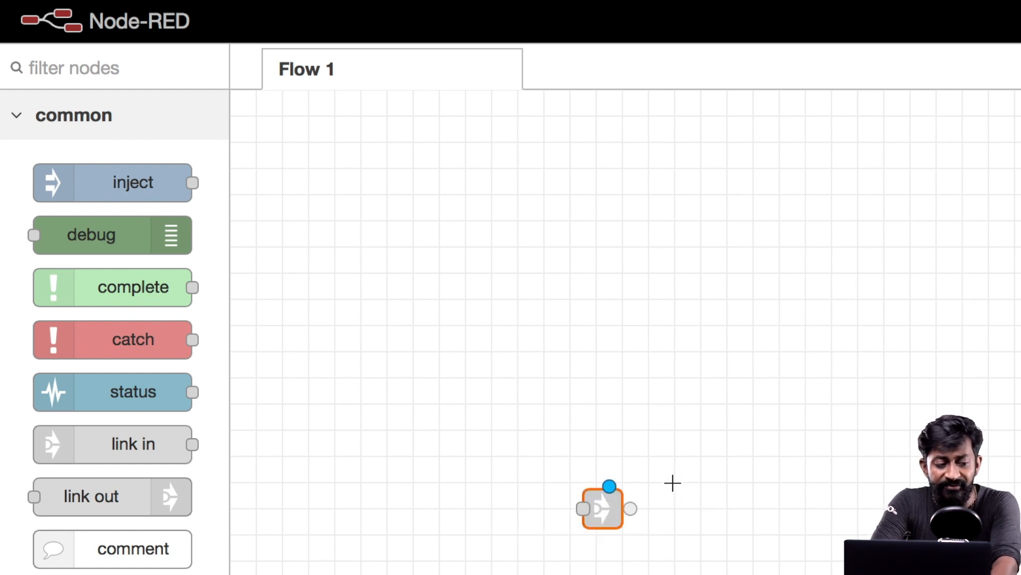
{"action": "left_click_drag", "start_coordinate": [114, 392], "coordinate": [645, 392]}
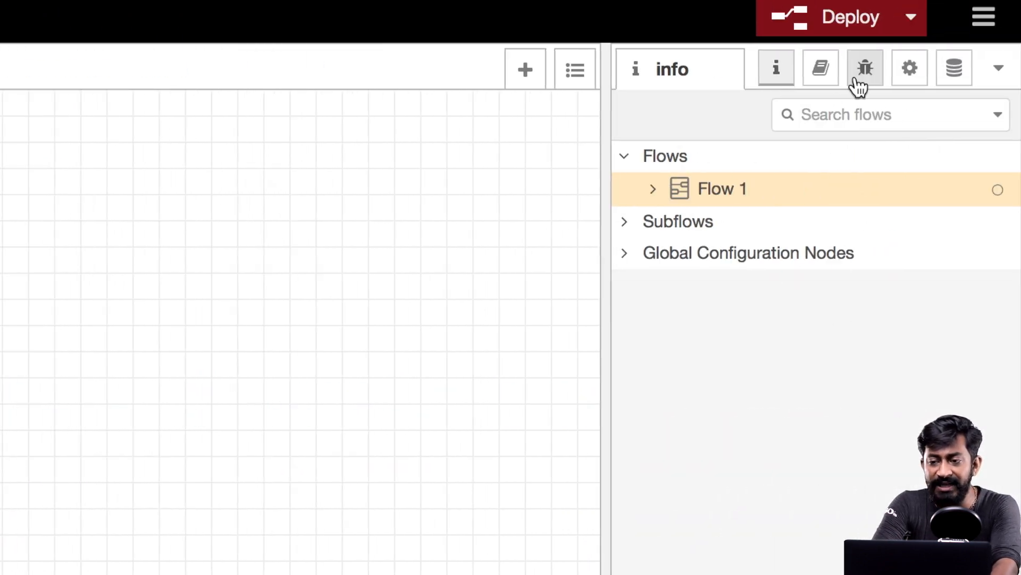
{"action": "left_click", "coordinate": [865, 67]}
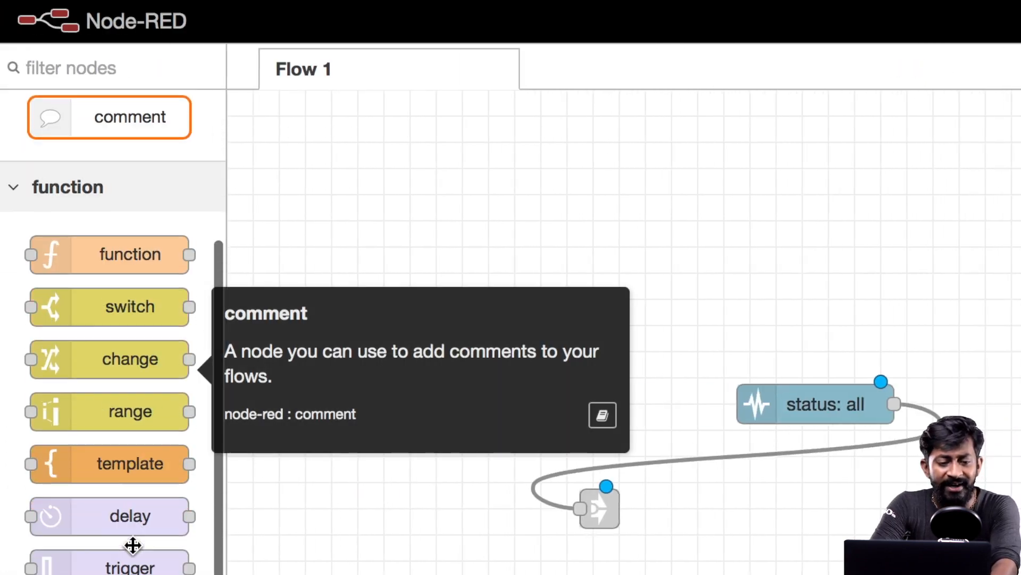
Step: Scroll the node palette back to the common nodes
{"action": "scroll", "scroll_direction": "down", "scroll_amount": 3}
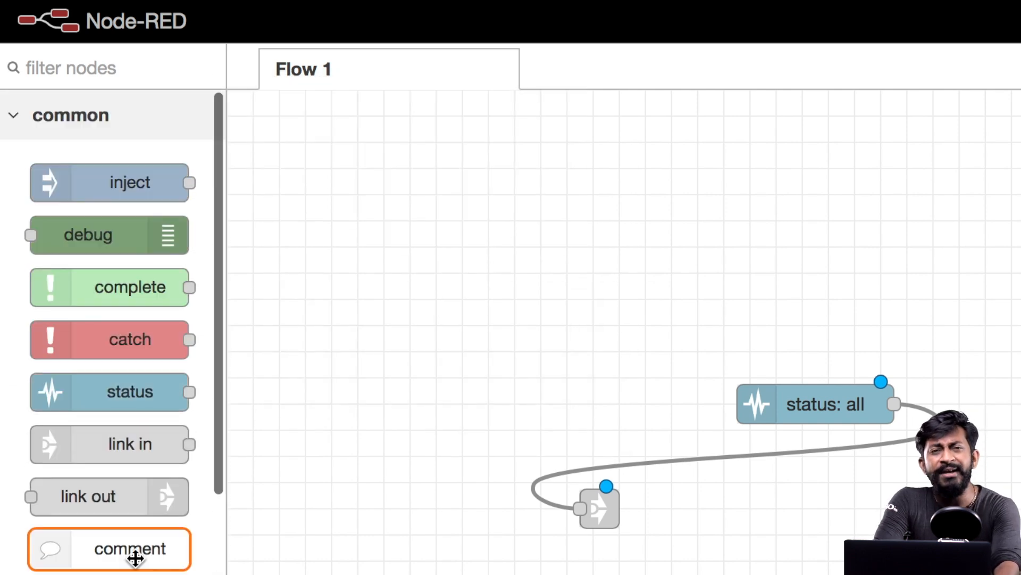
{"action": "mouse_move", "coordinate": [133, 562]}
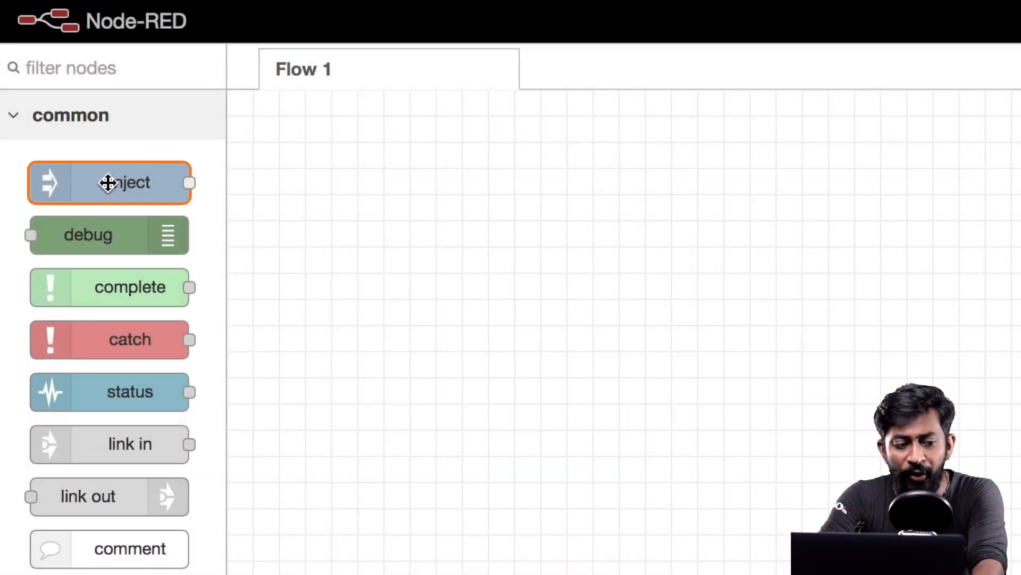
Step: Add a 'timestamp' inject node to Flow 1 and read its help text
{"action": "left_click_drag", "start_coordinate": [109, 182], "coordinate": [644, 429]}
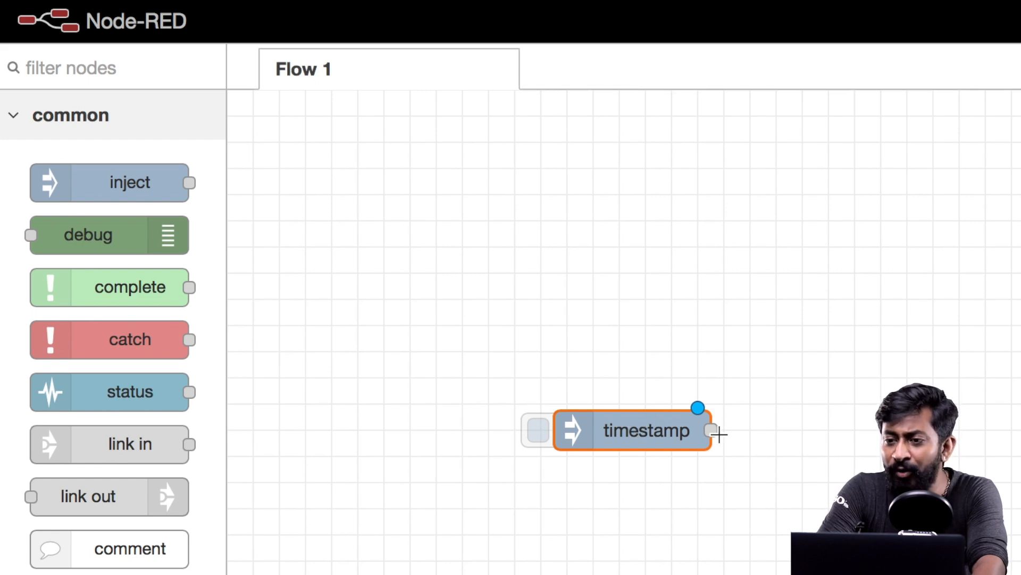
{"action": "left_click", "coordinate": [823, 72]}
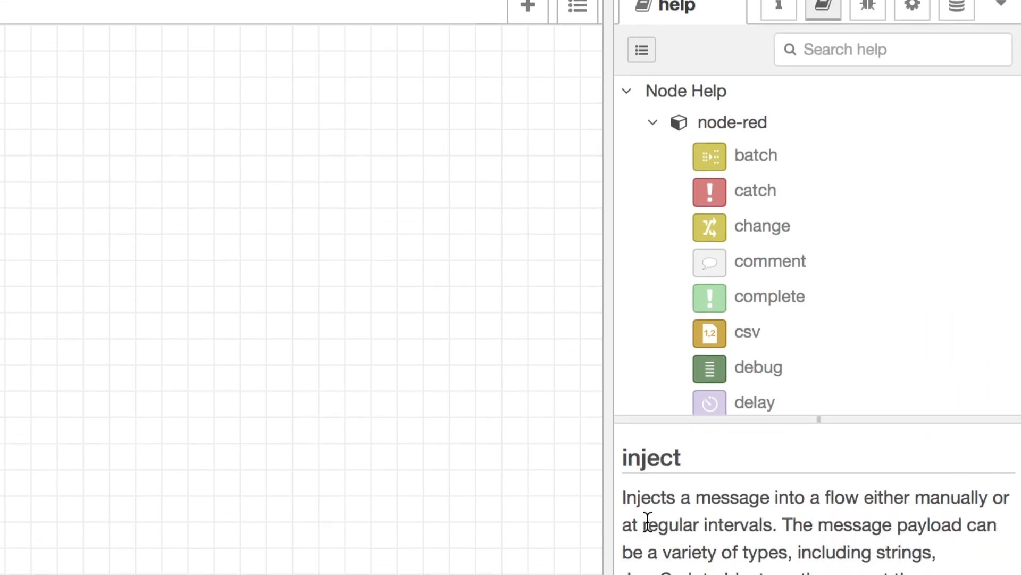
{"action": "scroll", "scroll_direction": "down", "scroll_amount": 3}
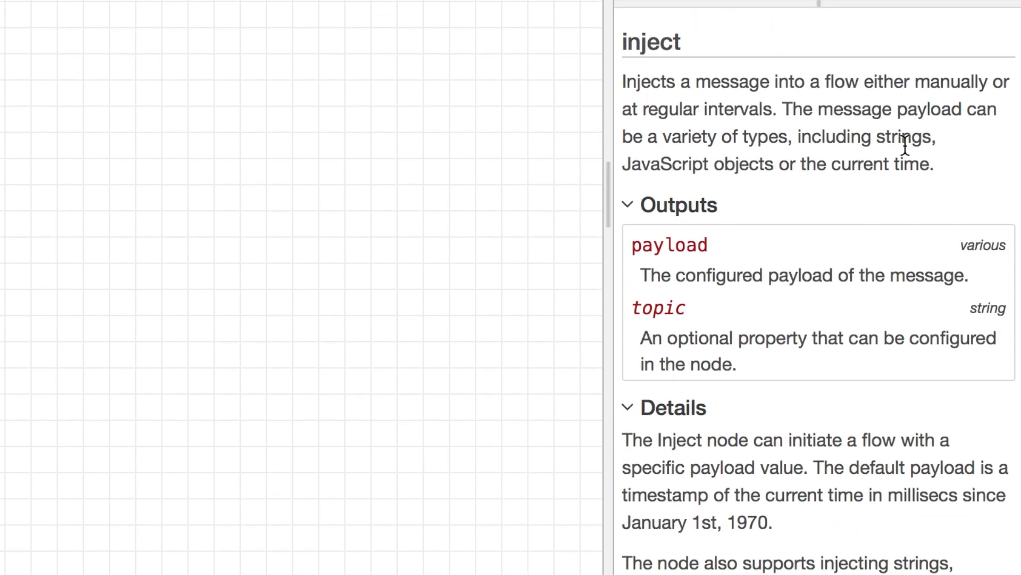
{"action": "mouse_move", "coordinate": [745, 323]}
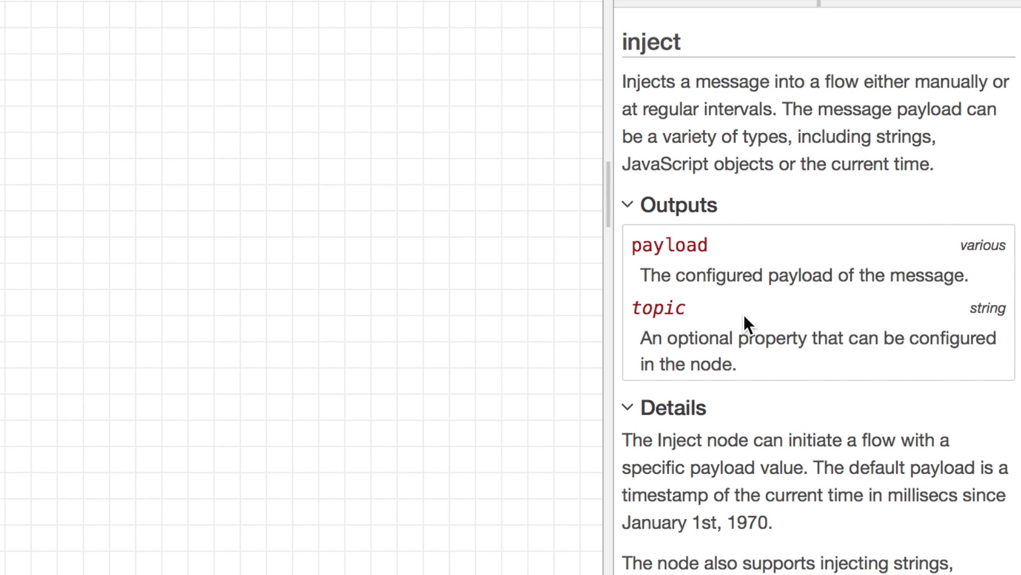